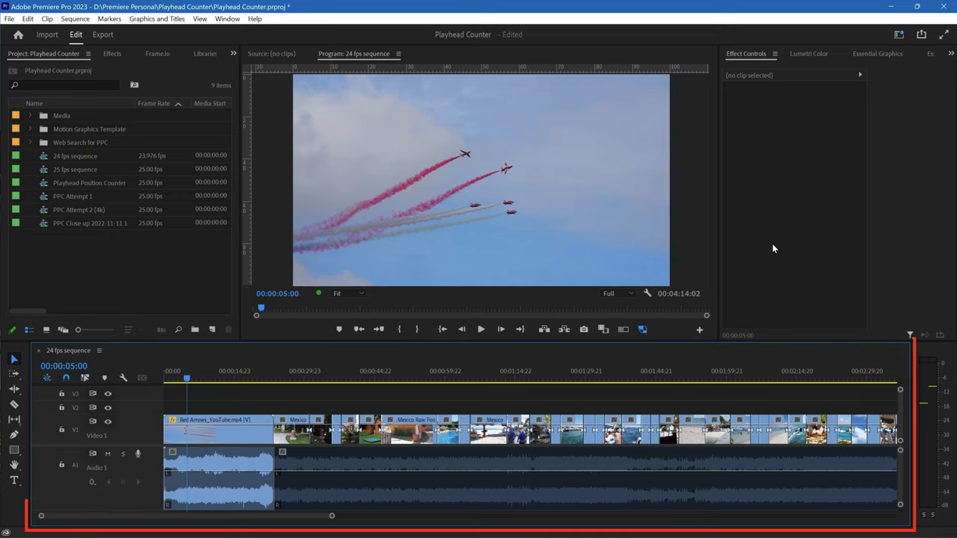
mouse_move(45, 389)
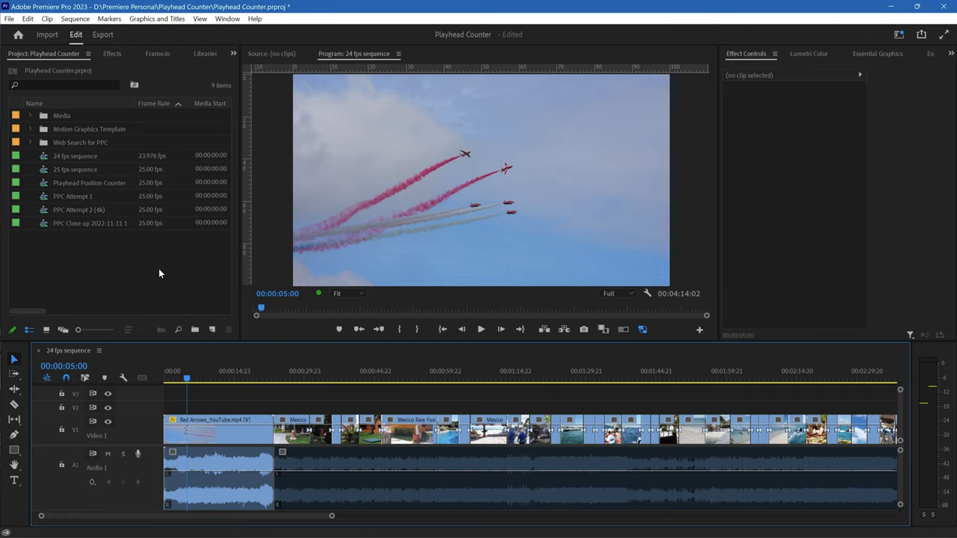
- Focus the timeline and advance the playhead by 10 seconds via a typed 1000 entry
key(shift+4)
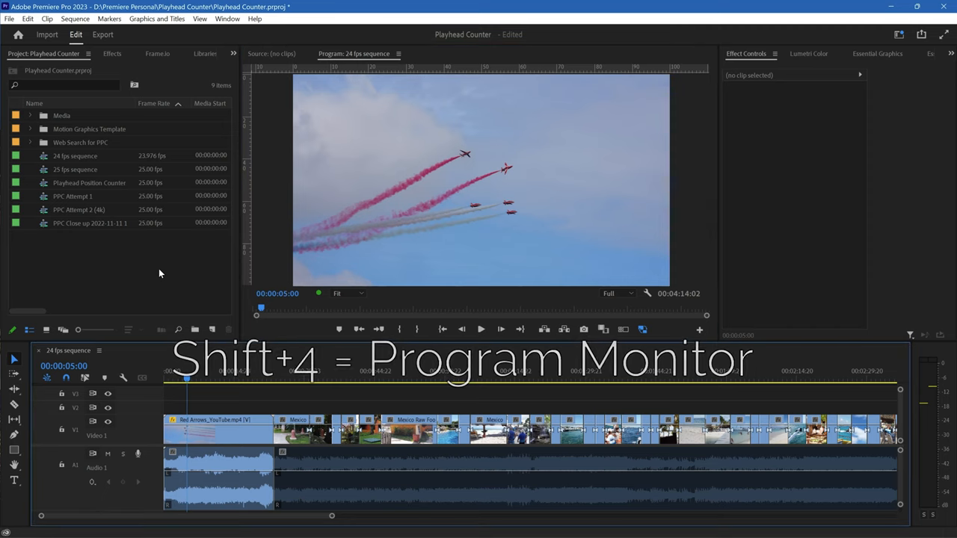
key(shift+4)
text(1000)
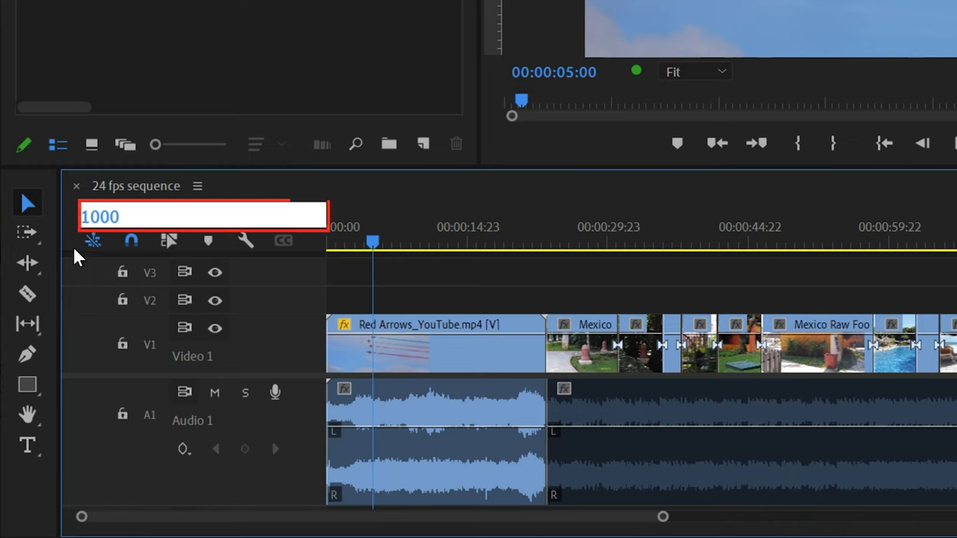
mouse_move(240, 224)
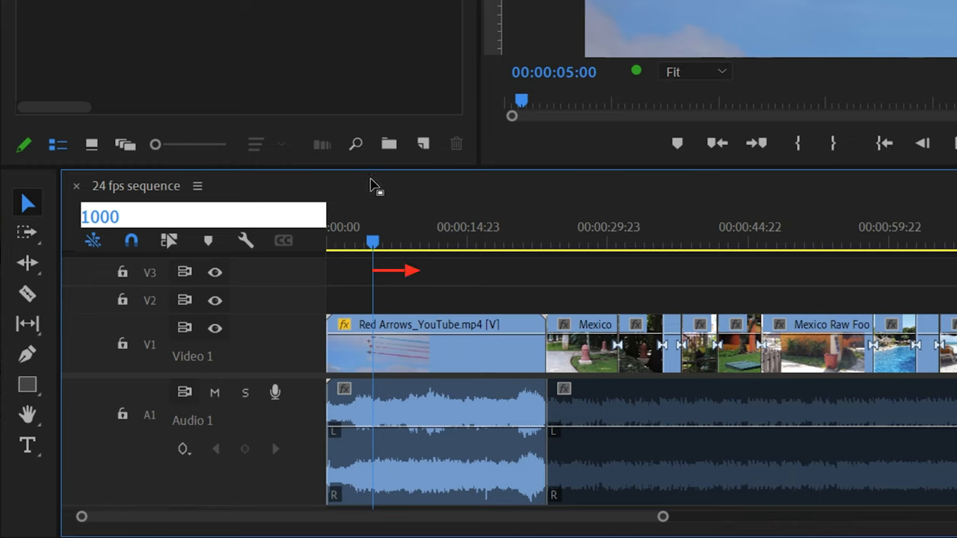
text(1000)
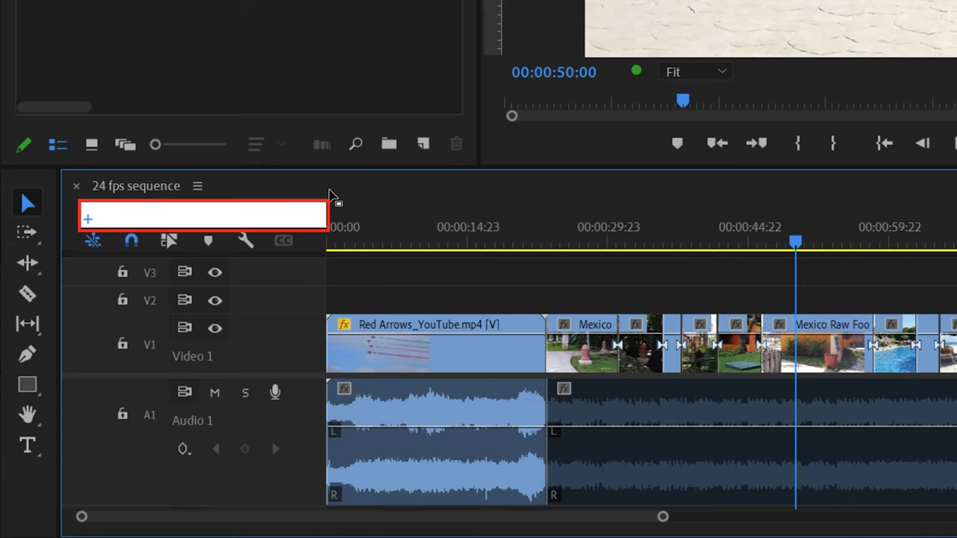
- Jump the playhead forward with +40 to 1:30, then back with -5000 to 00:00:40:00
text(40)
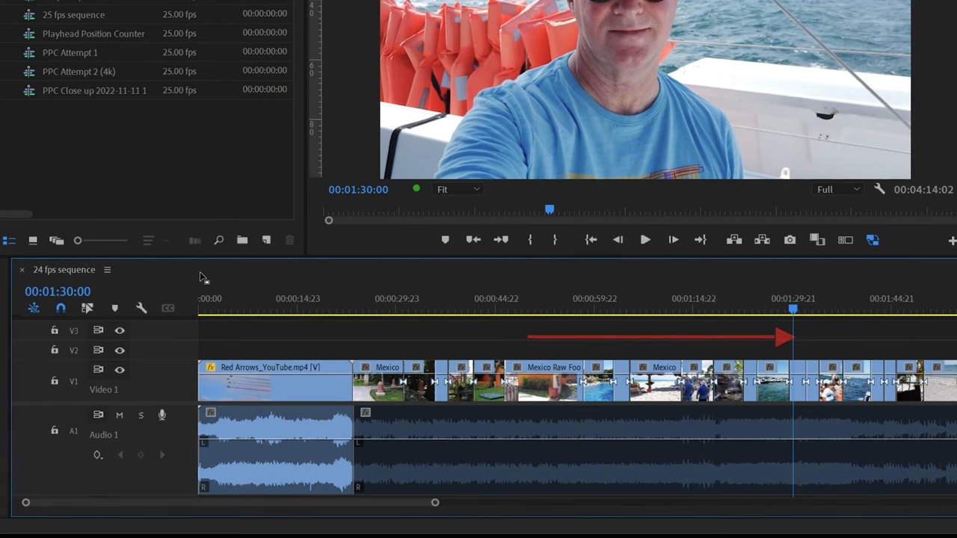
click(57, 292)
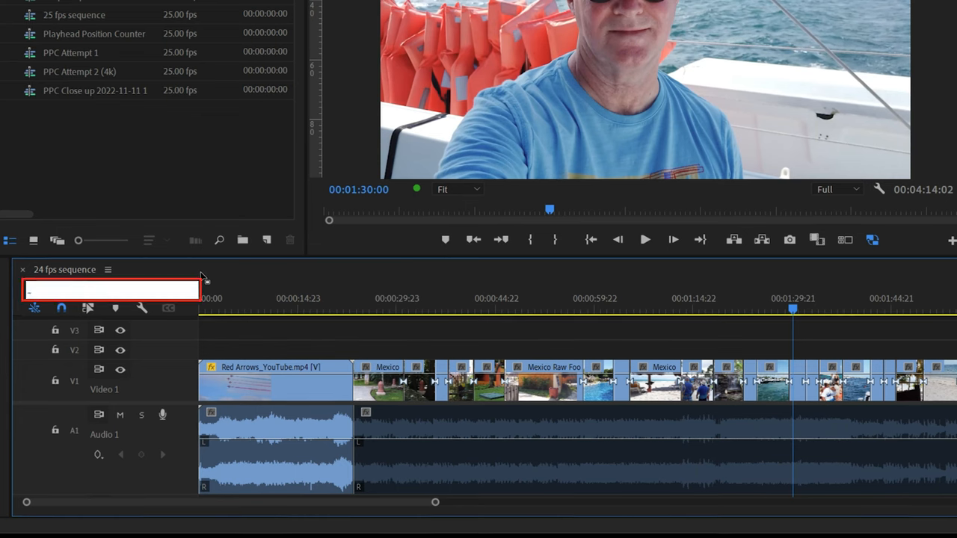
text(-5000)
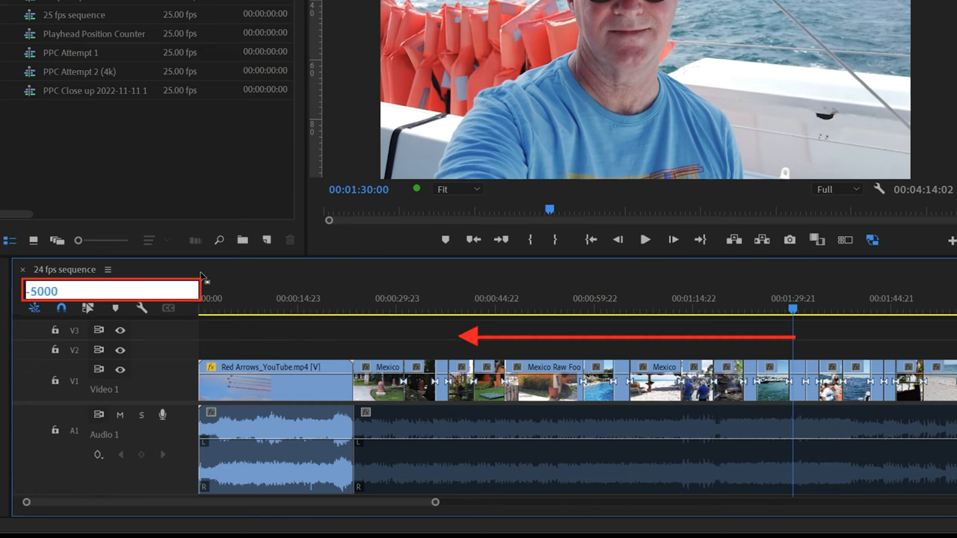
text(00:00:40:00)
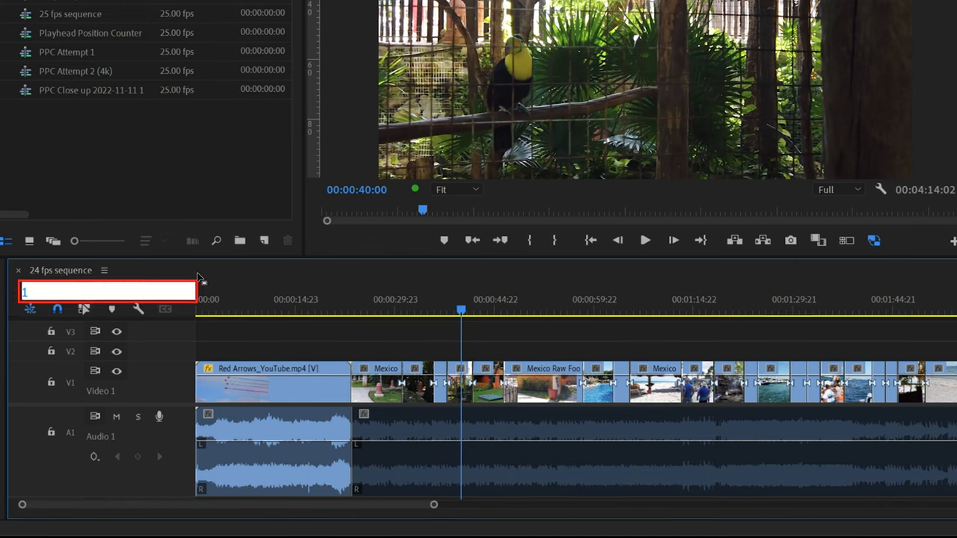
- Enter 10000 in the timecode field to move the playhead to 00:01:00:00
text(100)
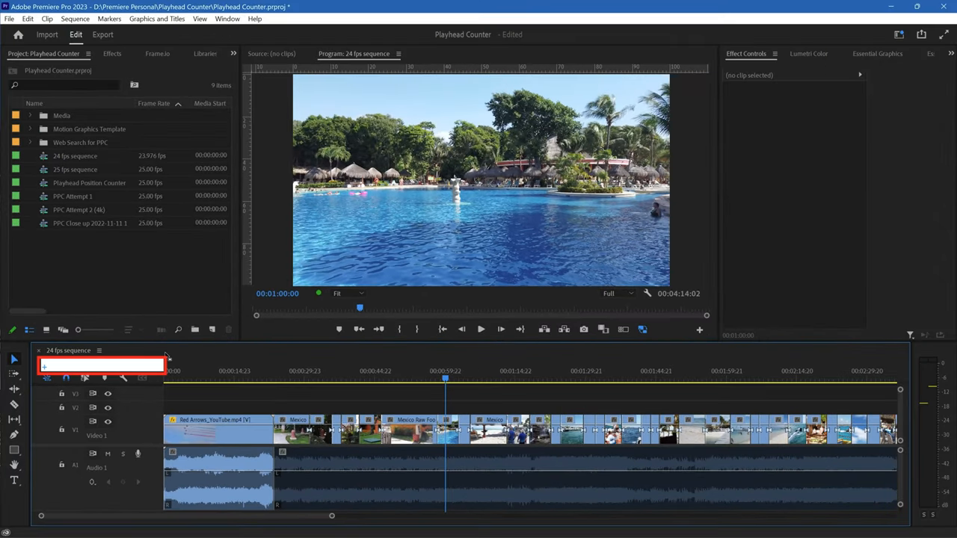
text(10000)
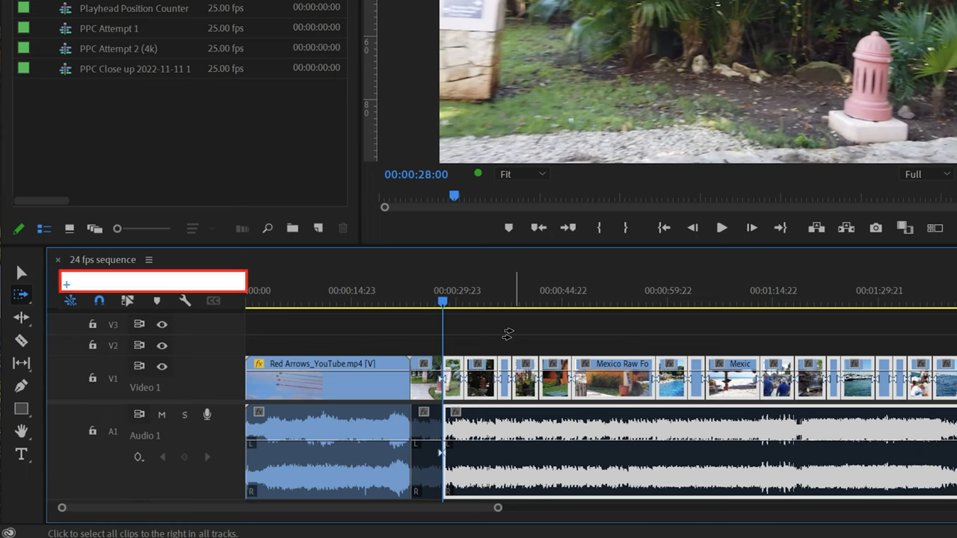
text(50)
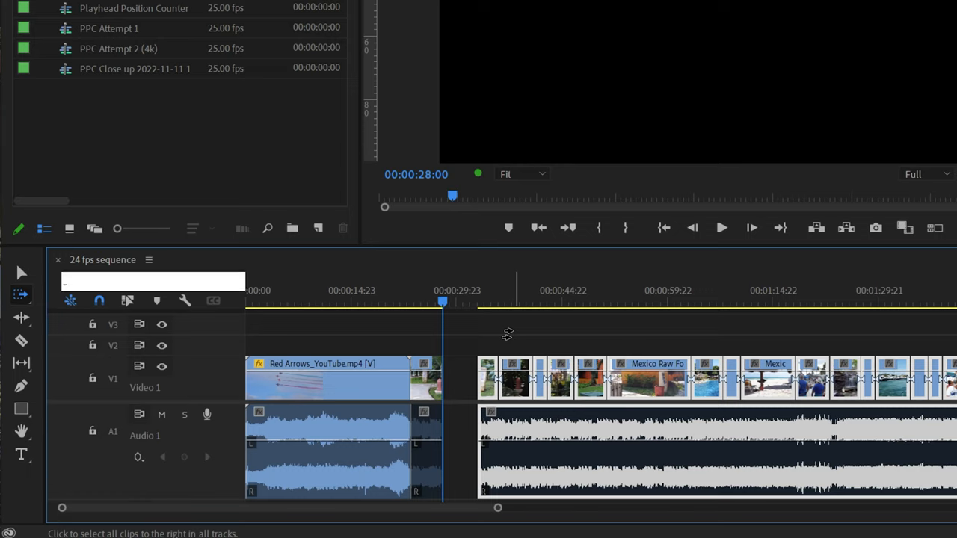
text(-500)
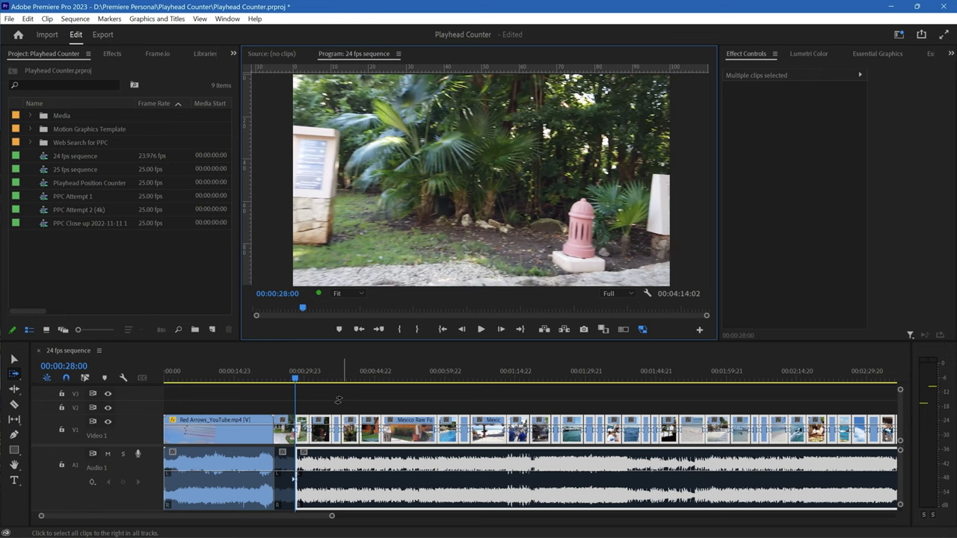
- Activate the Program Monitor and begin a new playhead entry with 1000 typed
click(278, 293)
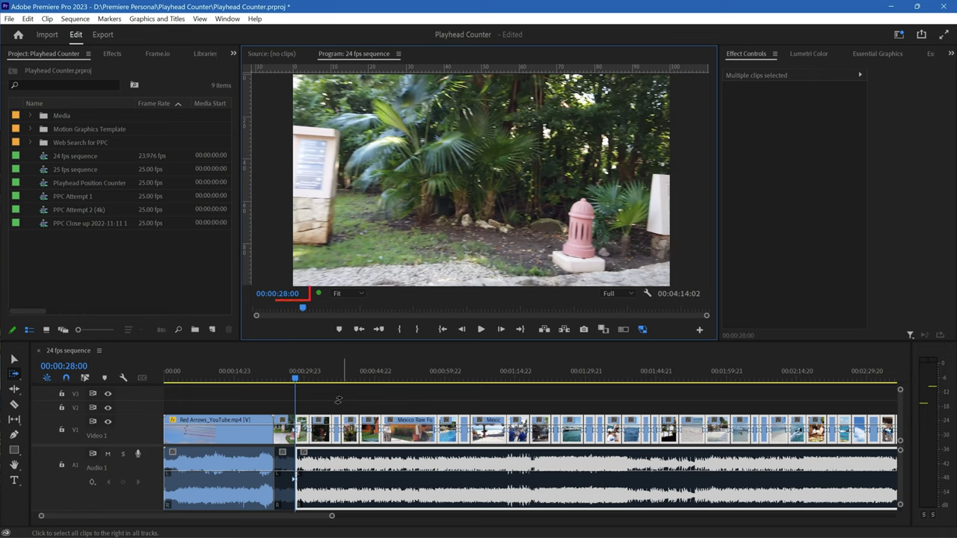
click(278, 293)
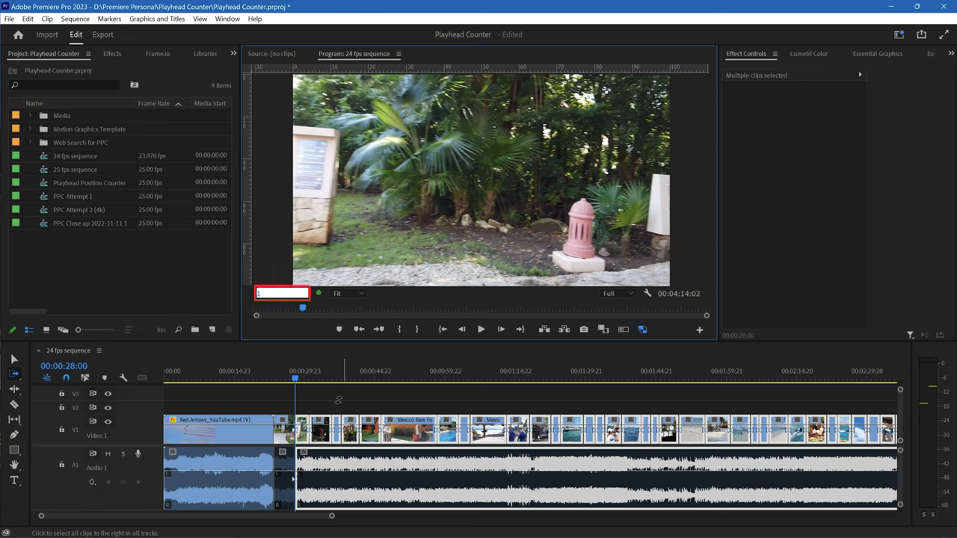
text(1000)
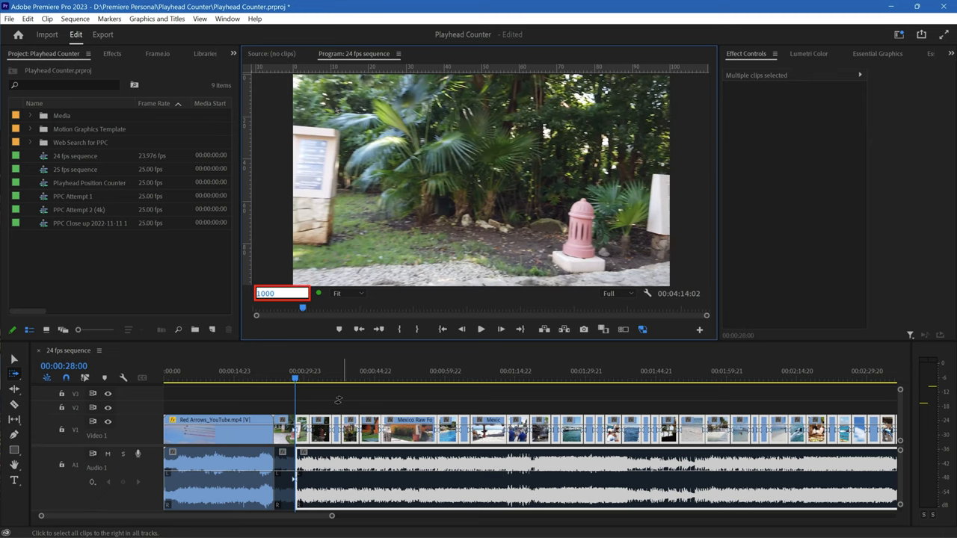